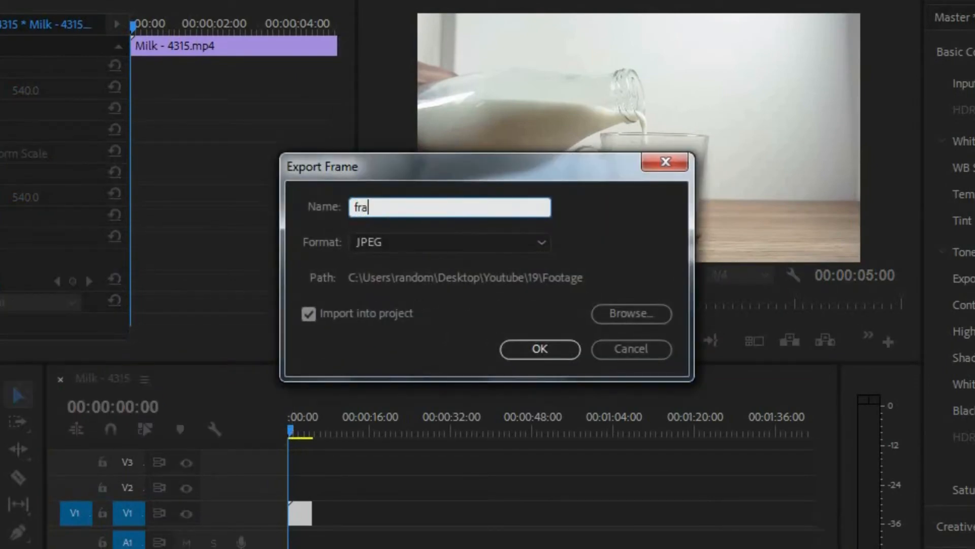
Export the current frame as JPEG still 'frame 3' and import it into the project.
text(me 3)
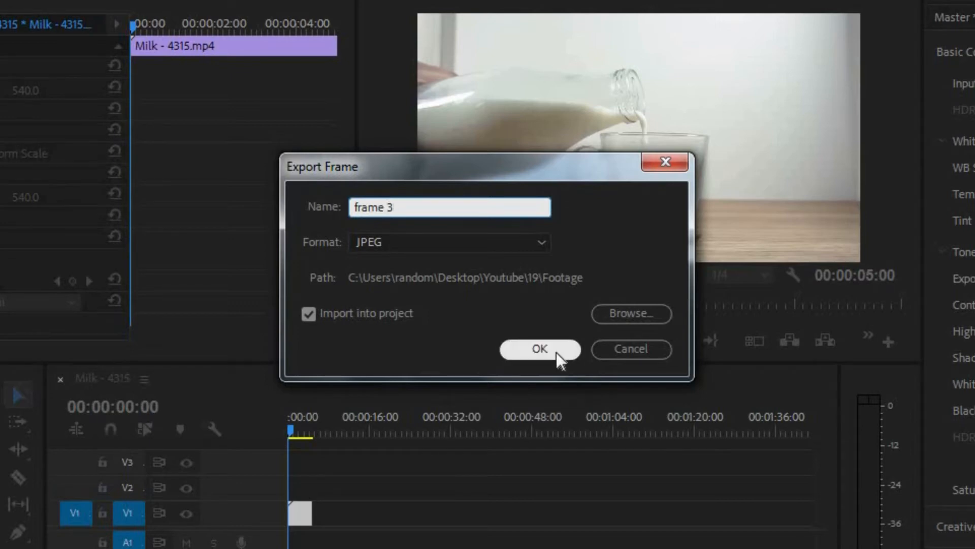
click(539, 349)
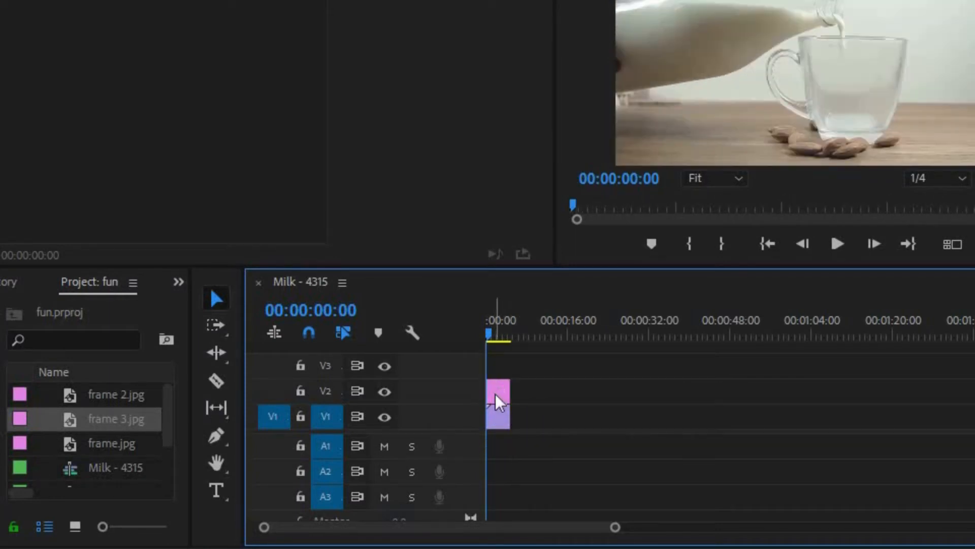
Select the frame 3.jpg still on V2 to show its effect settings.
click(498, 395)
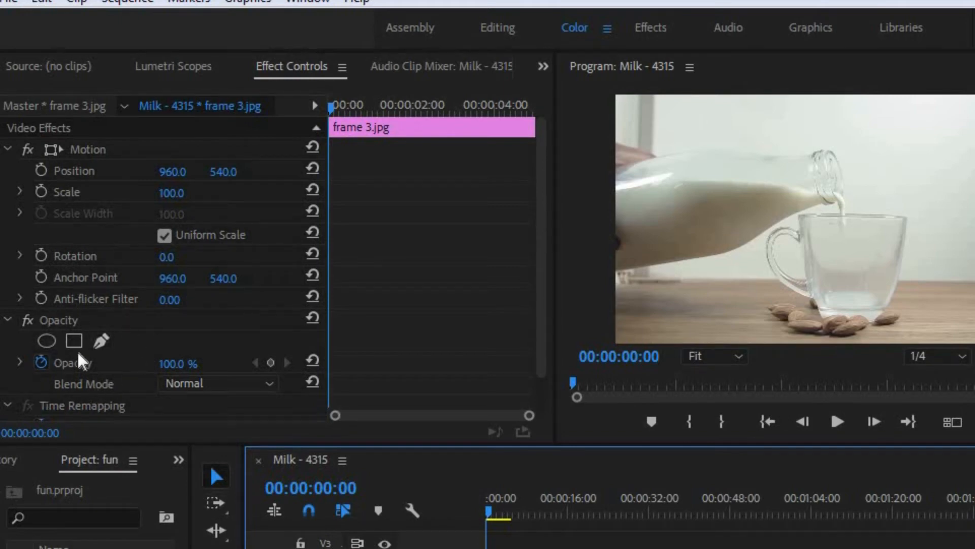
mouse_move(102, 342)
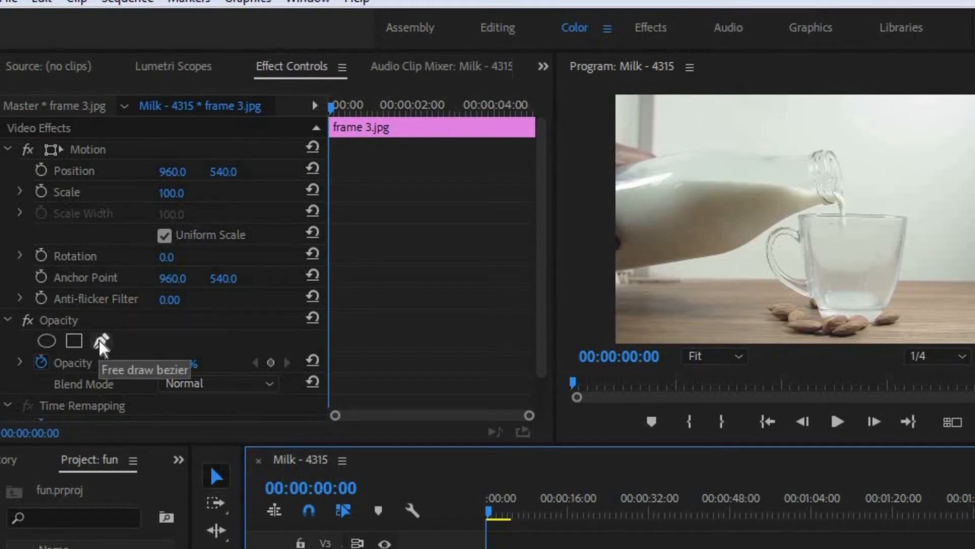
Add a free-draw bezier mask to the frame 3.jpg still's opacity.
click(100, 340)
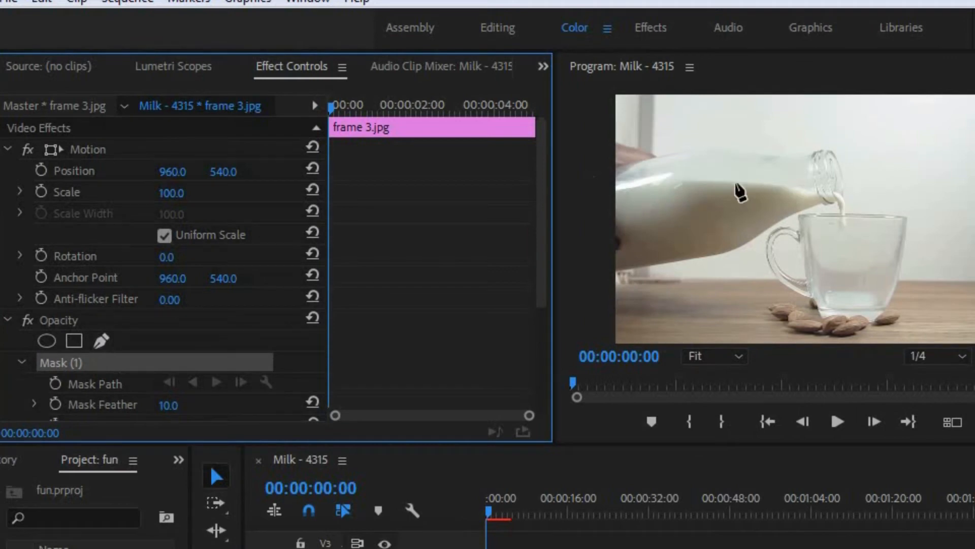
mouse_move(852, 180)
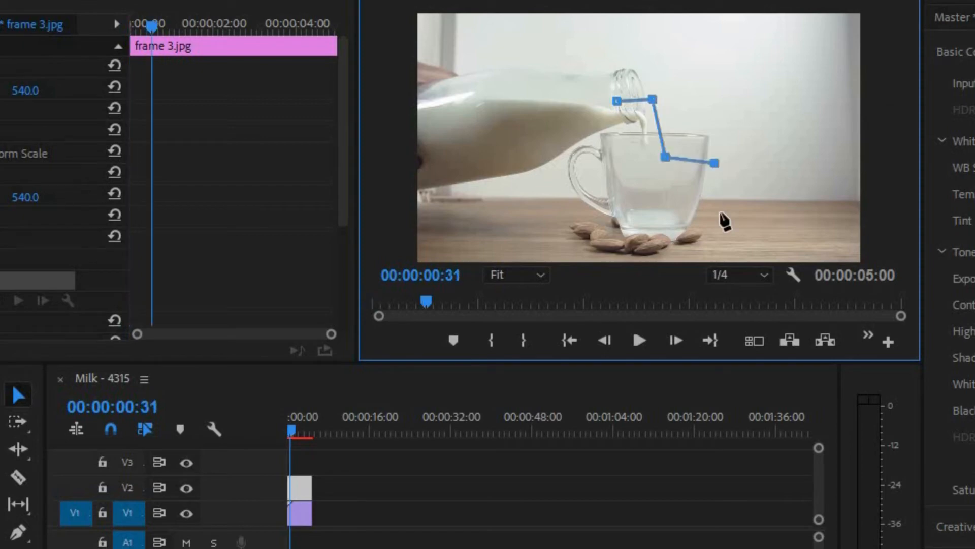
mouse_move(606, 277)
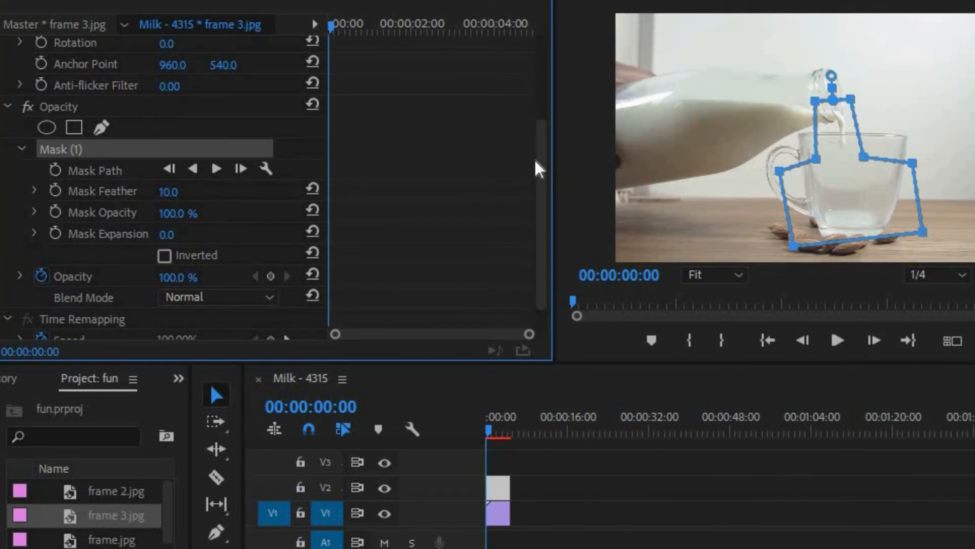
Invert Mask (1) on the still and play the sequence to preview.
scroll(down, 3)
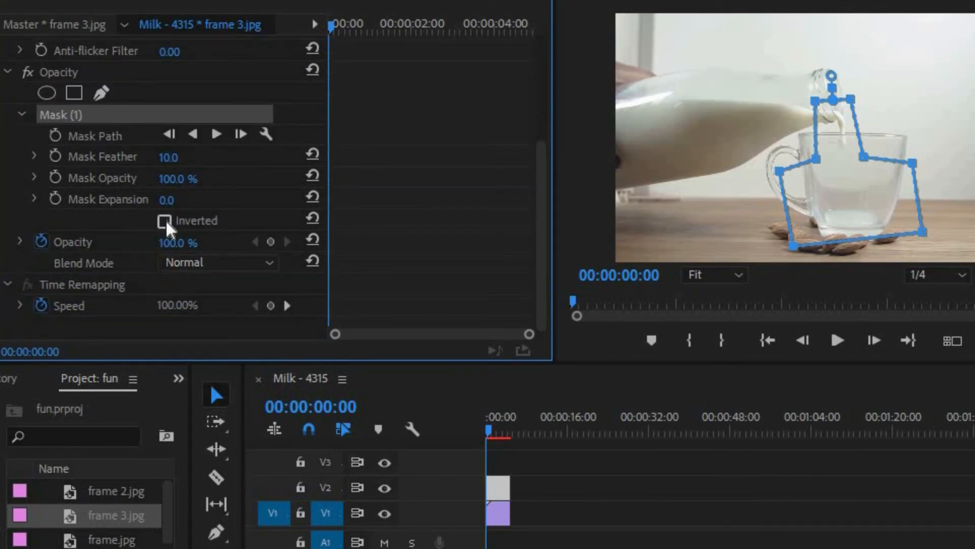
click(166, 222)
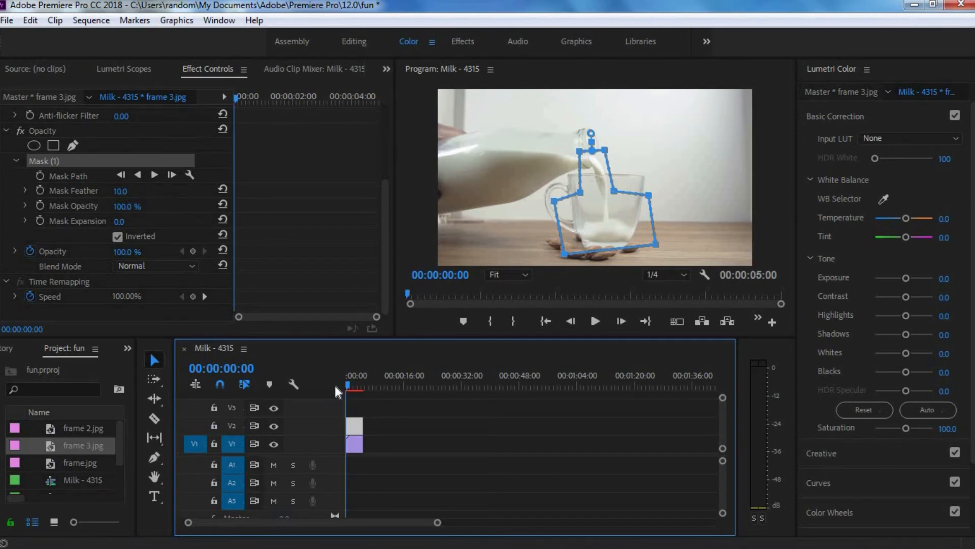
click(593, 321)
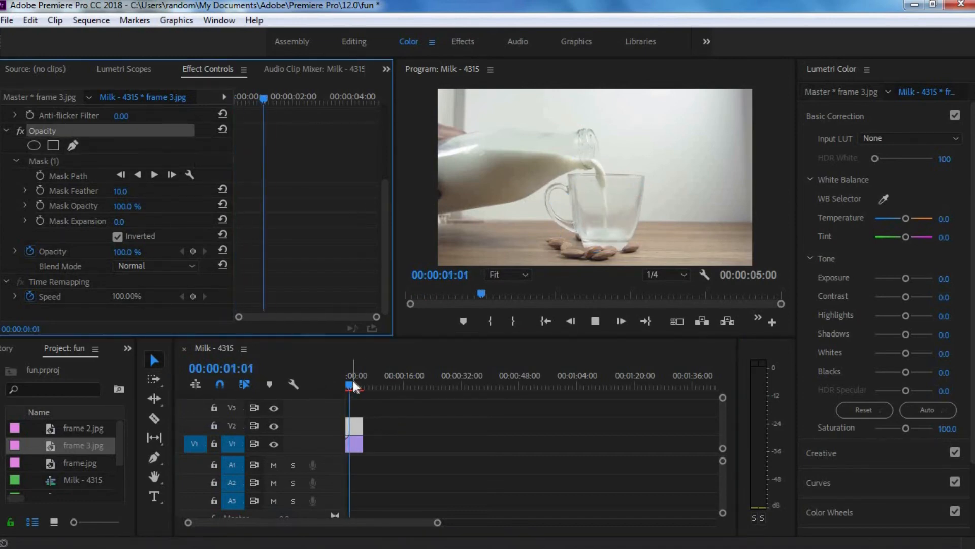